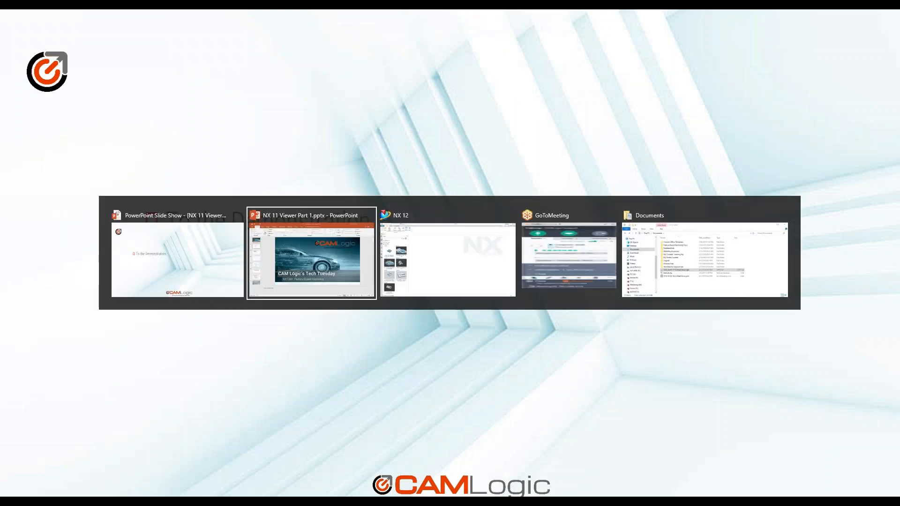
- Open the core-plate.x_t parasolid file from the core-plate folder in NX 12
click(448, 255)
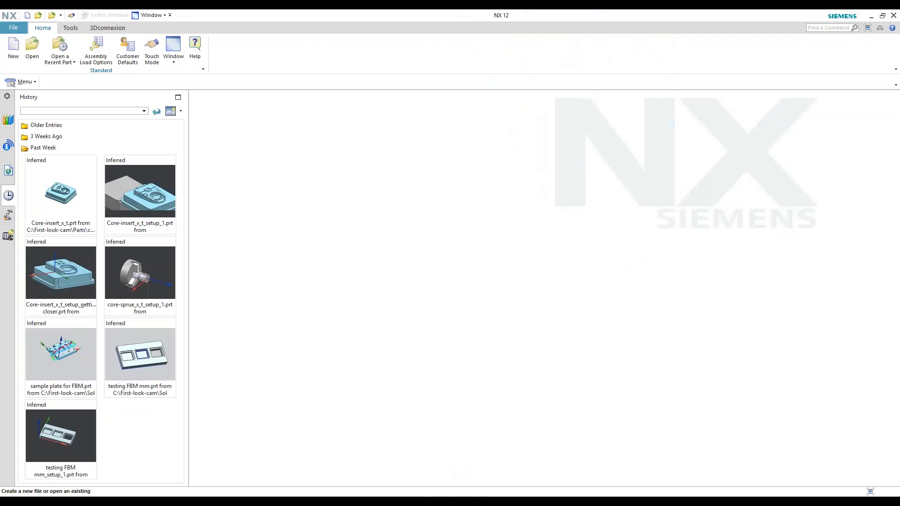
click(31, 48)
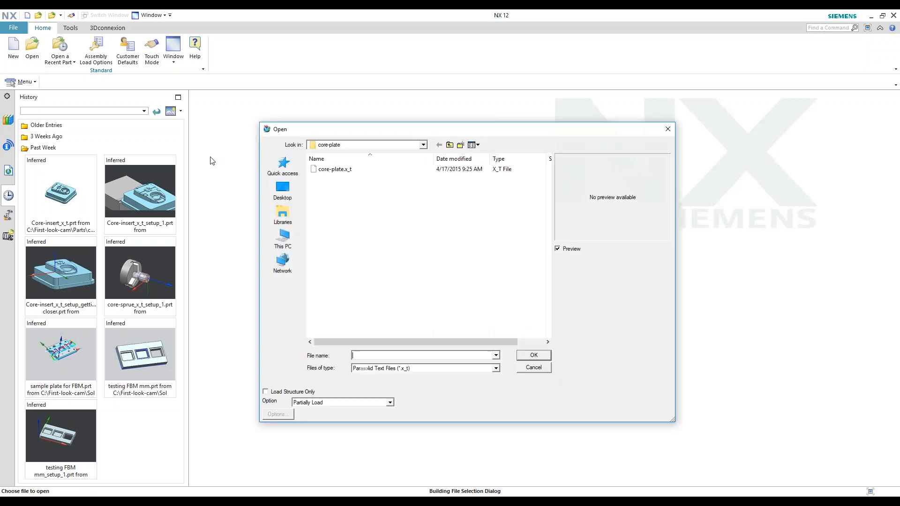
click(335, 168)
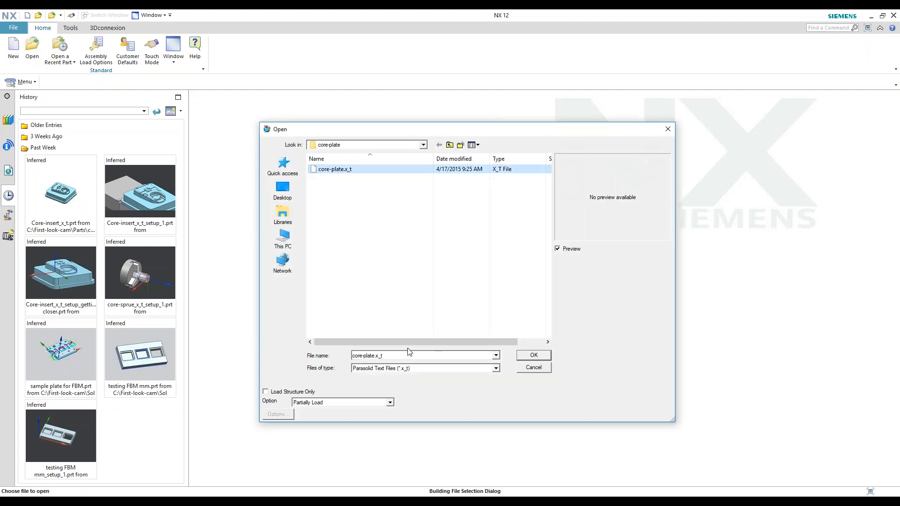
click(495, 368)
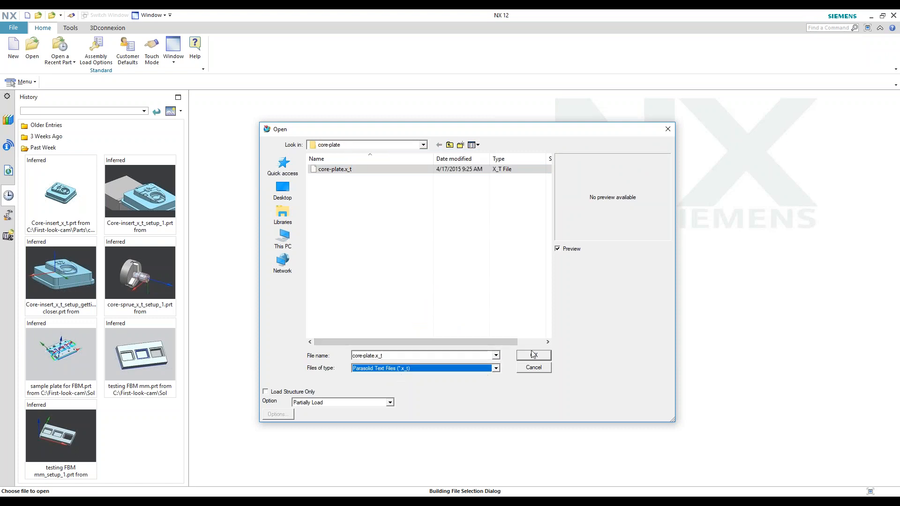
click(532, 355)
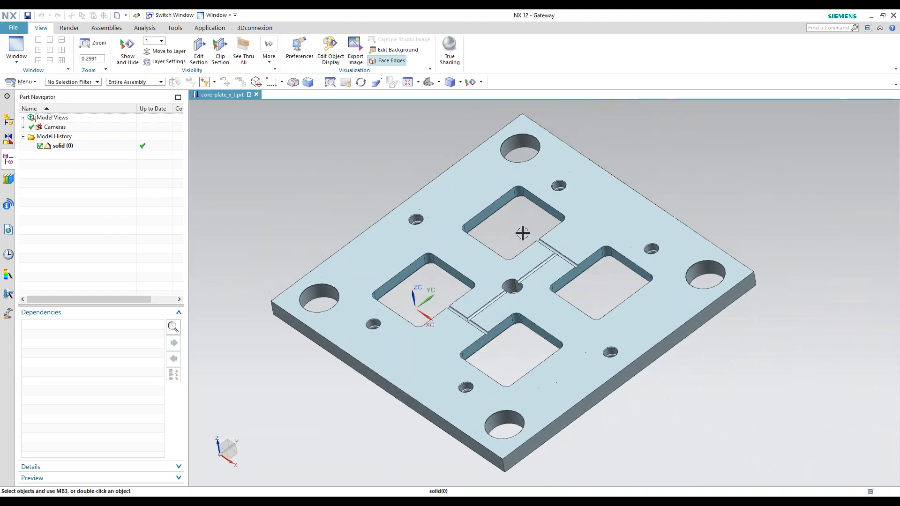
- Create a General Setup manufacturing file referencing core-plate_x_t
click(12, 27)
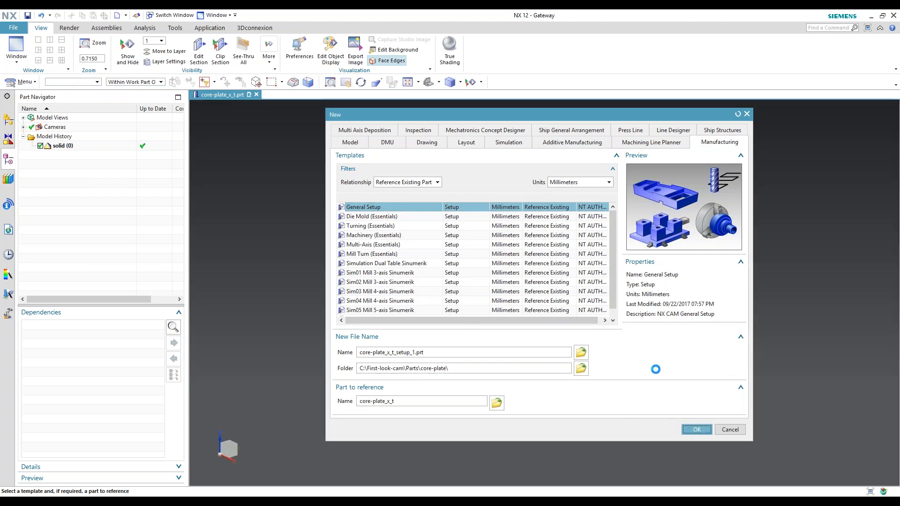
click(695, 430)
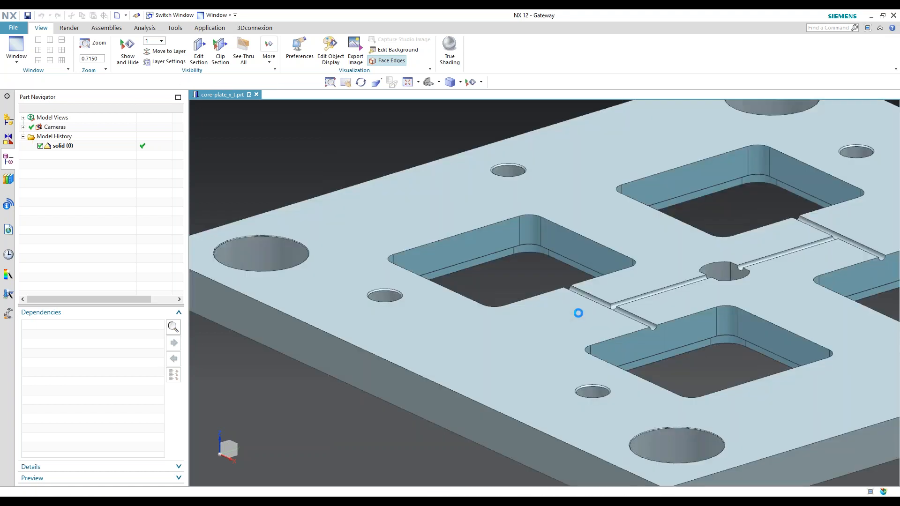
mouse_move(490, 258)
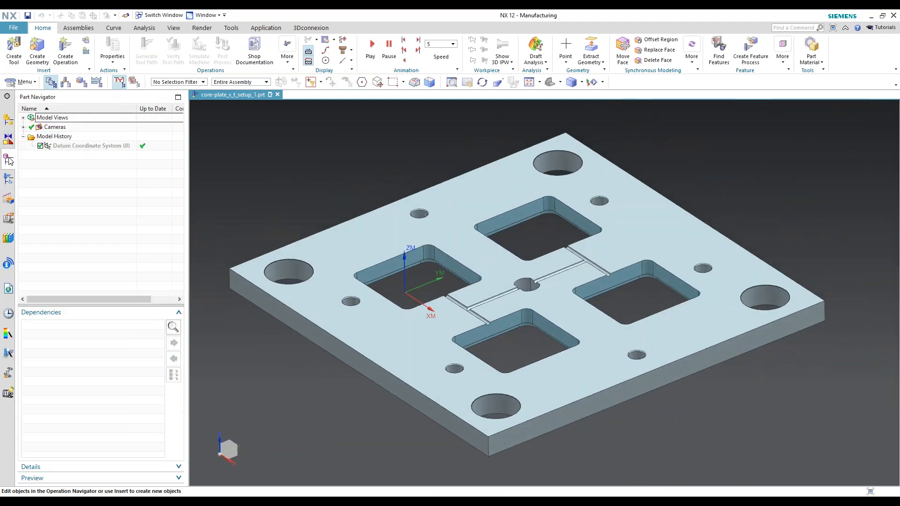
- Show the machining geometry groups and start editing the MCS_MILL coordinate system
click(83, 82)
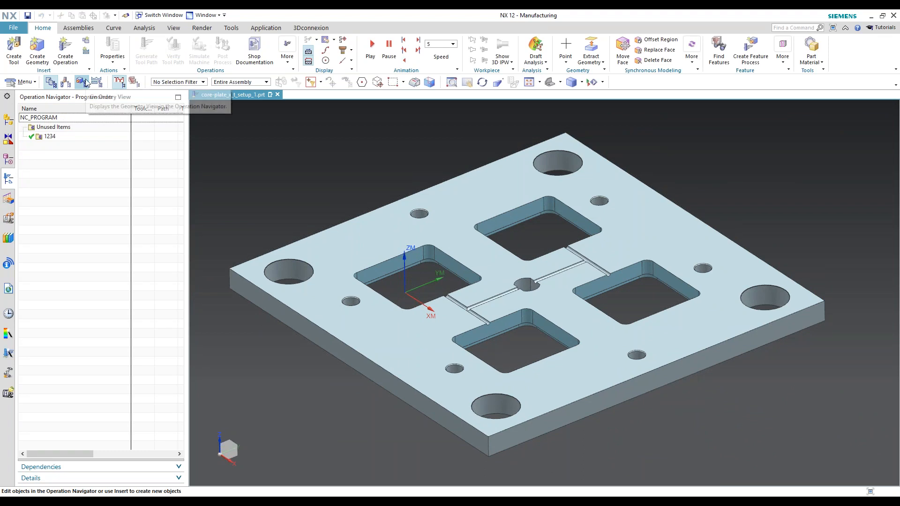
click(82, 81)
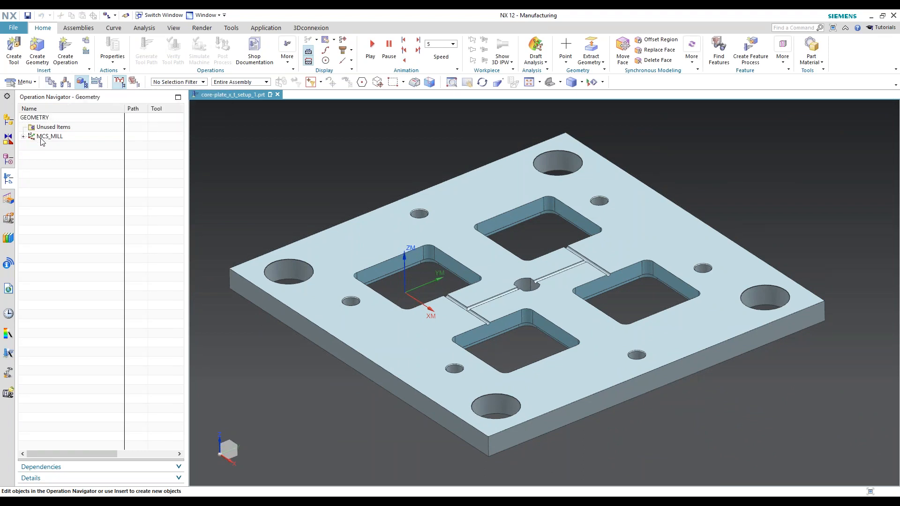
click(50, 136)
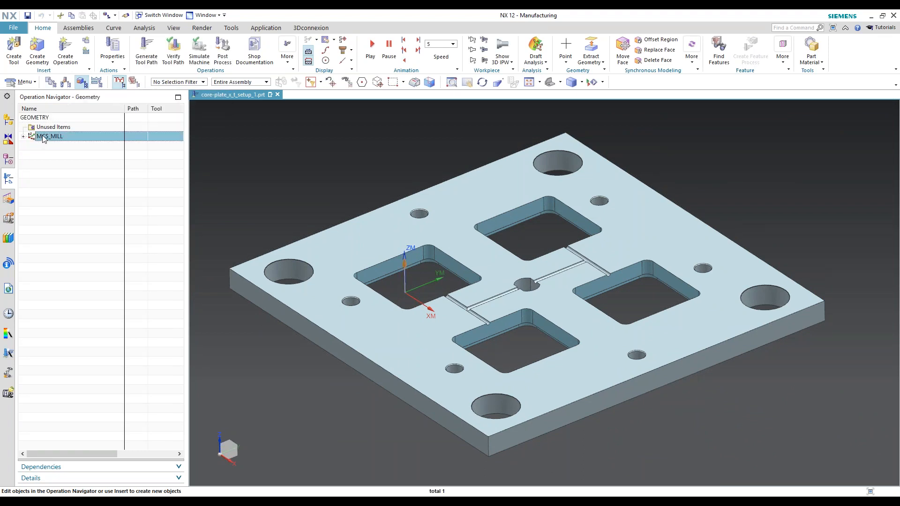
double_click(50, 136)
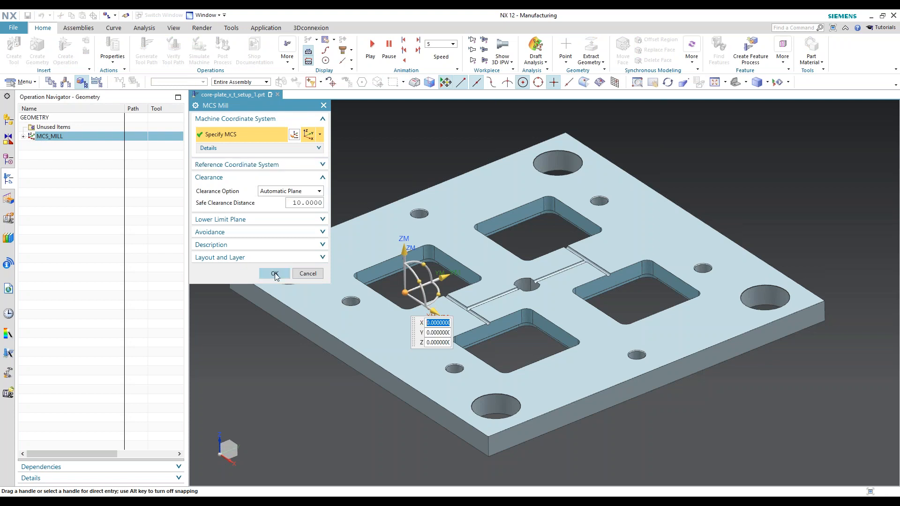
click(274, 274)
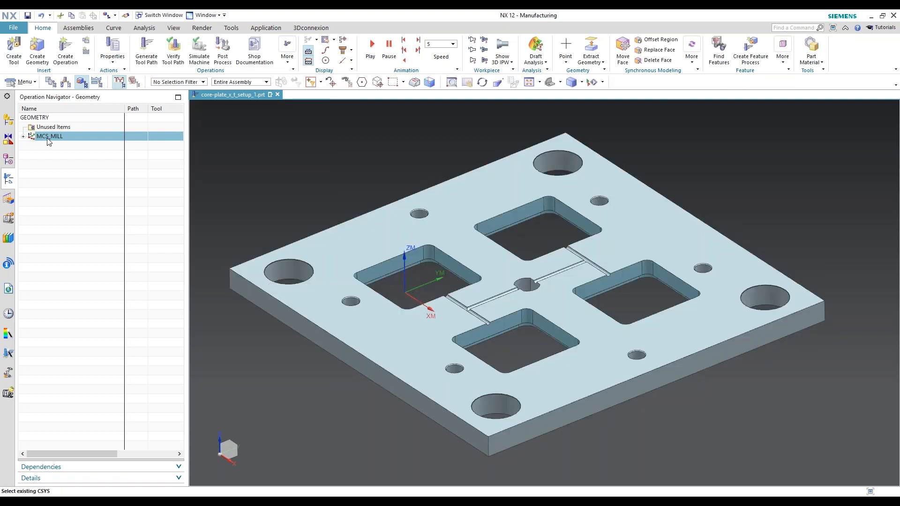
double_click(50, 136)
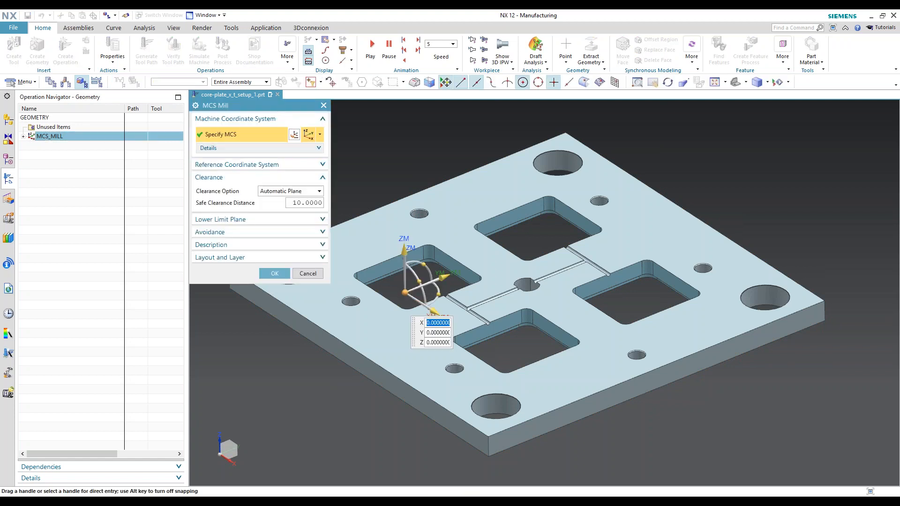
click(259, 165)
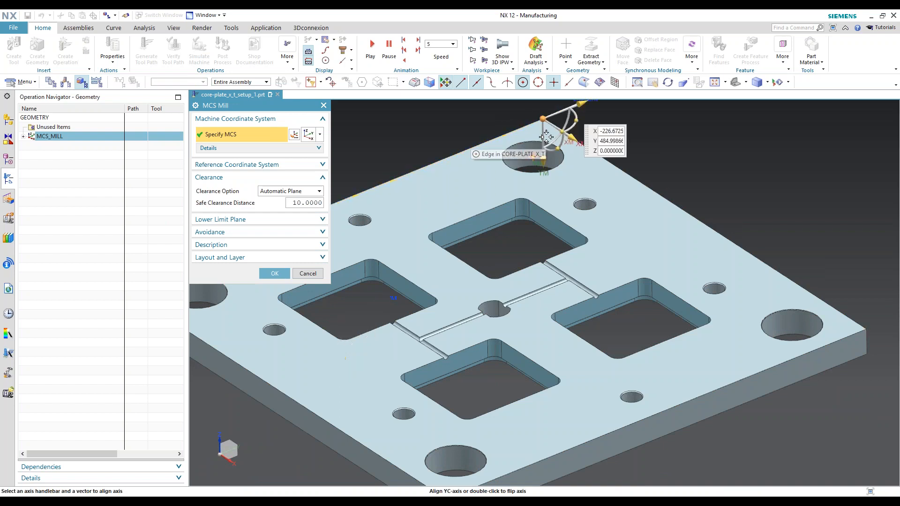
- Move and rotate the MCS origin onto the plate corner aligned with its edges, and accept it
drag(543, 121, 565, 112)
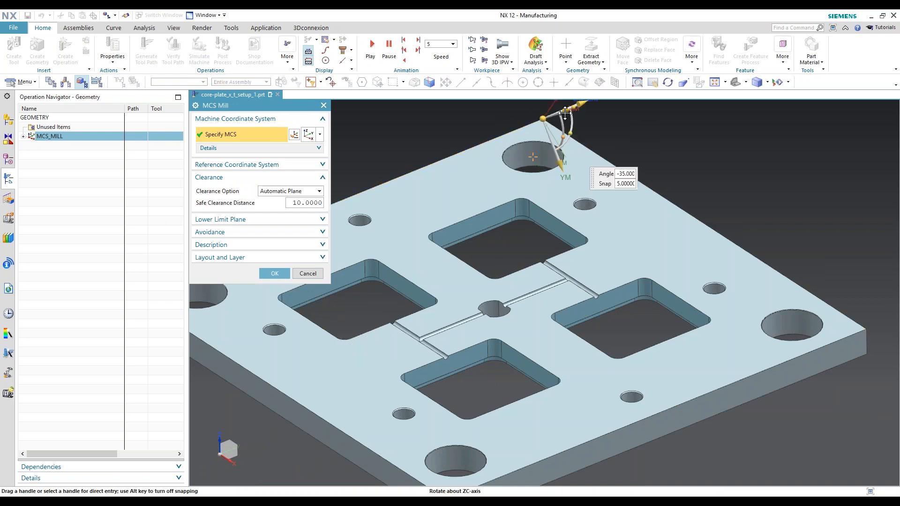
drag(565, 114, 558, 109)
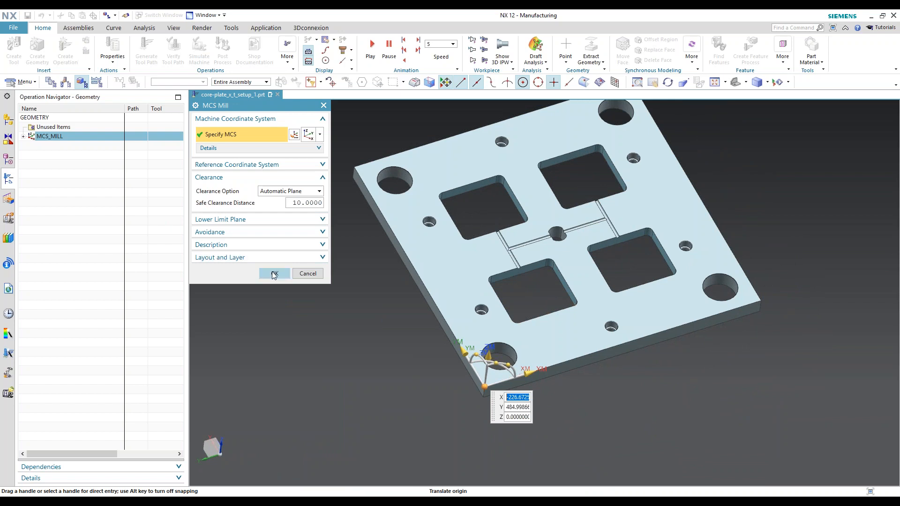
click(274, 274)
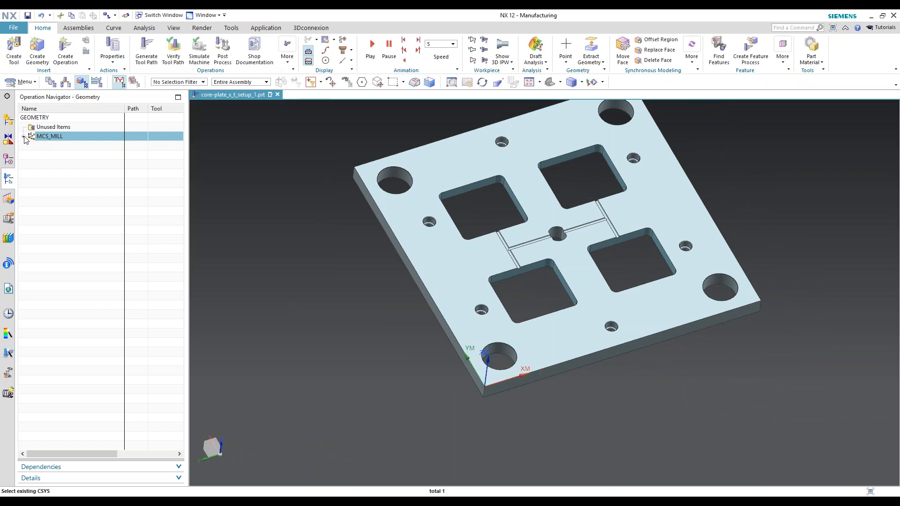
- Define the WORKPIECE blank as a bounding block around the part, then show the machining features list
double_click(60, 145)
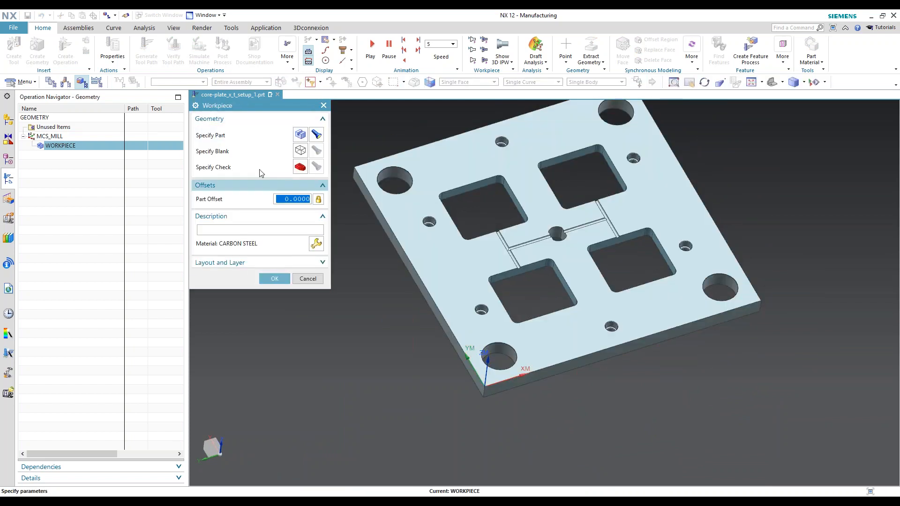
click(316, 151)
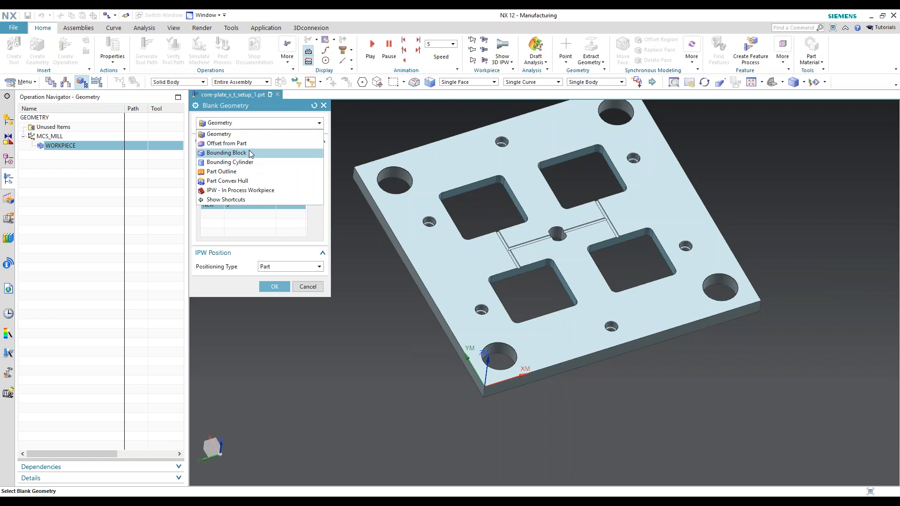
click(226, 153)
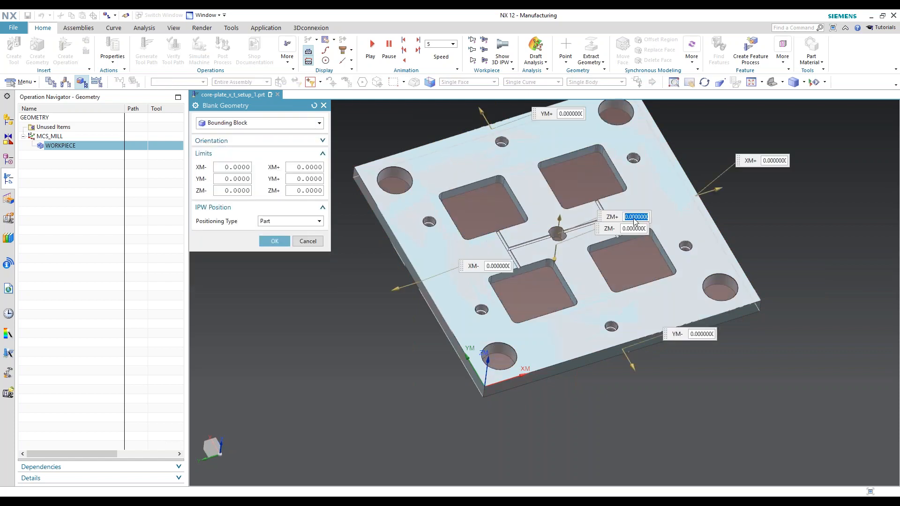
text(2)
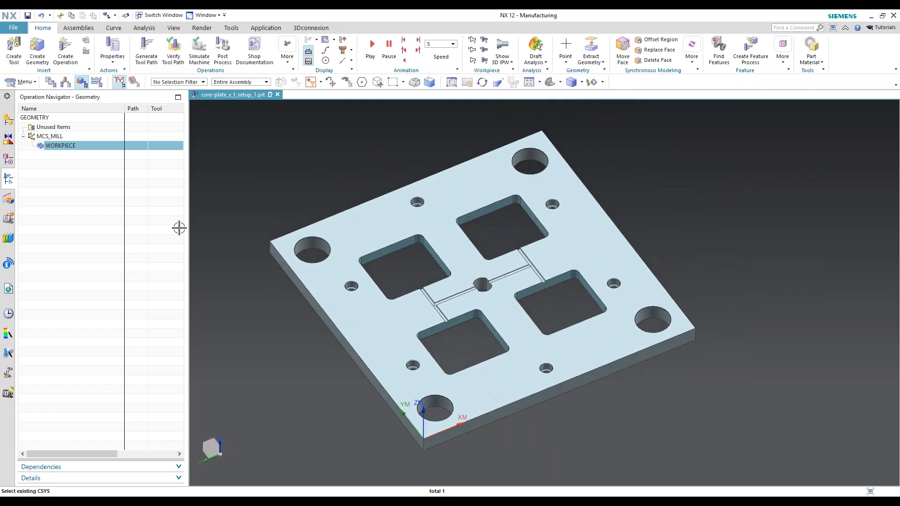
click(9, 204)
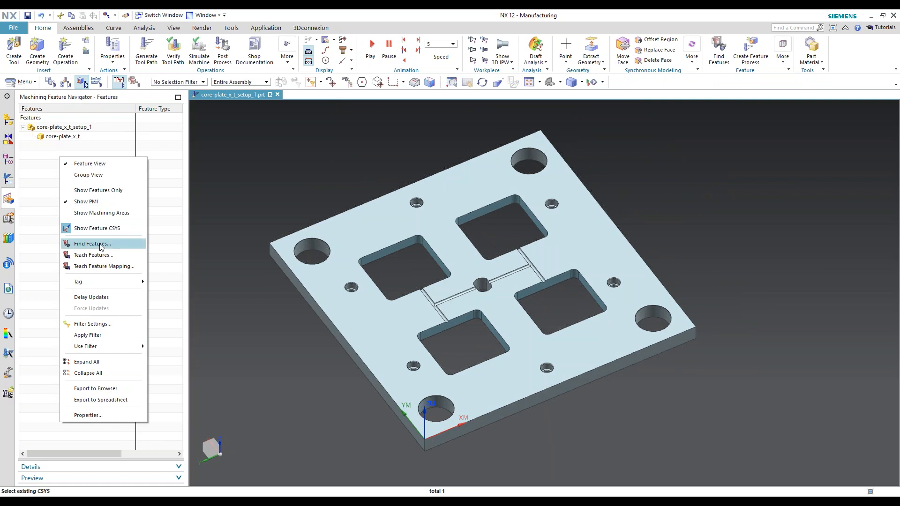
- Run feature recognition on the workpiece along the ZC direction, finding 19 features
click(92, 244)
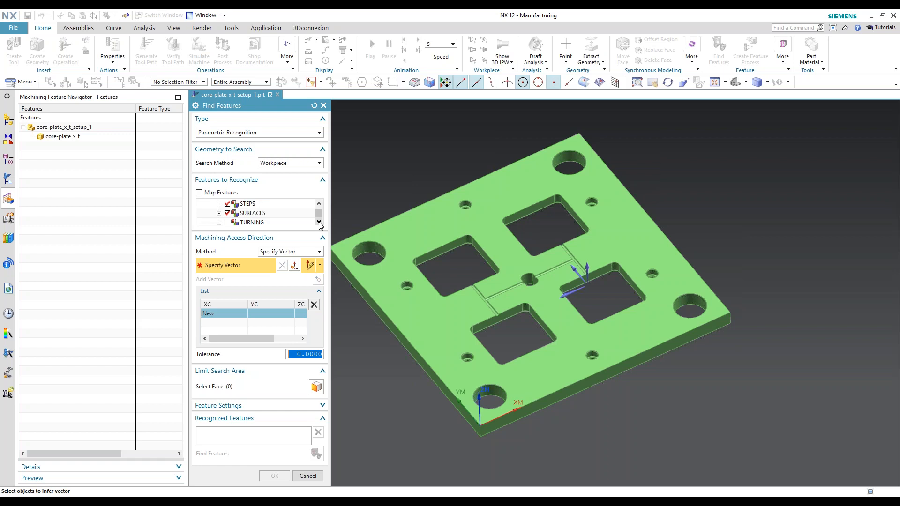
mouse_move(635, 273)
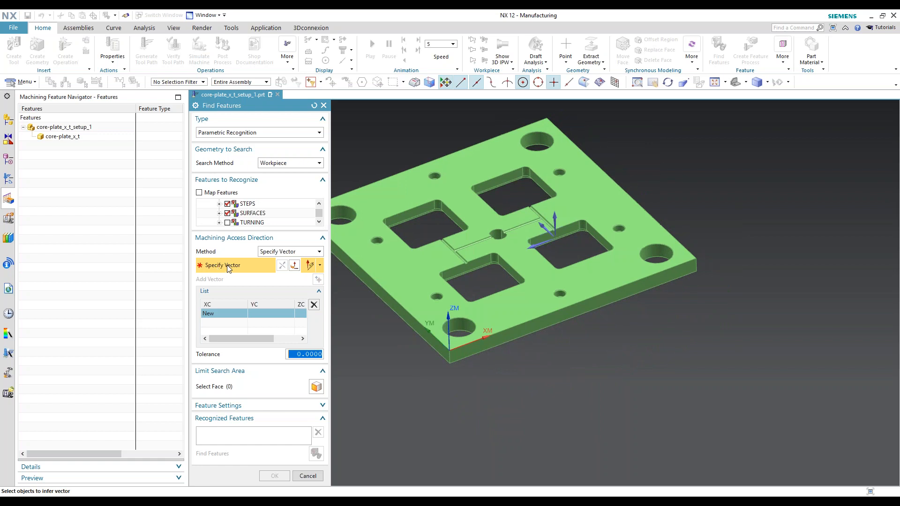
mouse_move(505, 201)
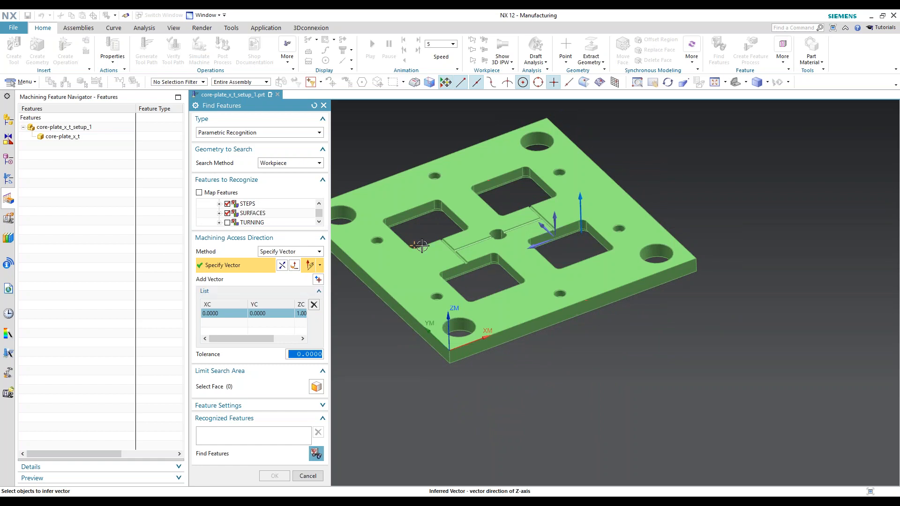
mouse_move(436, 251)
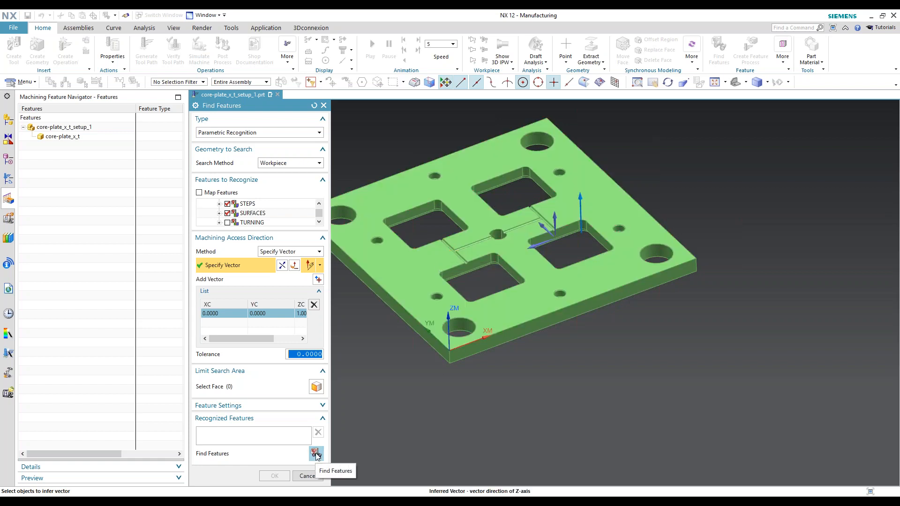
click(316, 453)
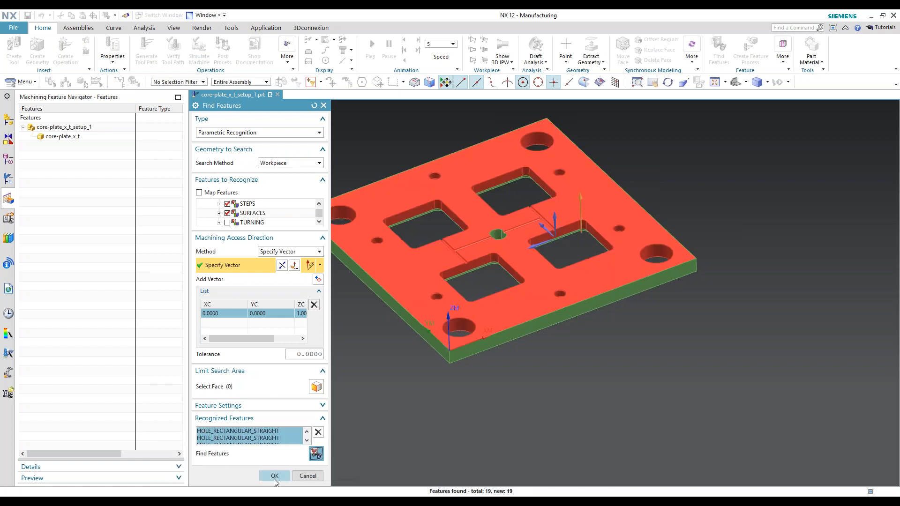
- Keep the 19 features and create a rule-based MillDrill feature process, dismissing its warnings
click(275, 476)
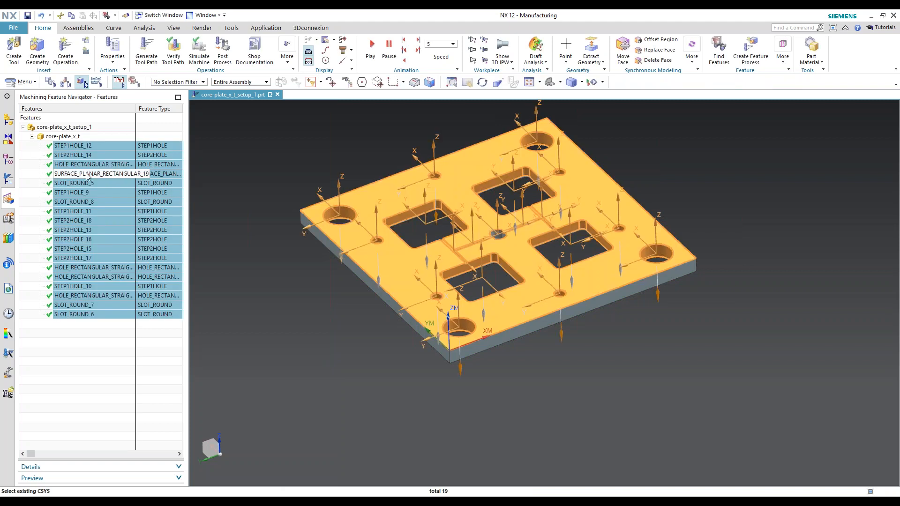
right_click(100, 174)
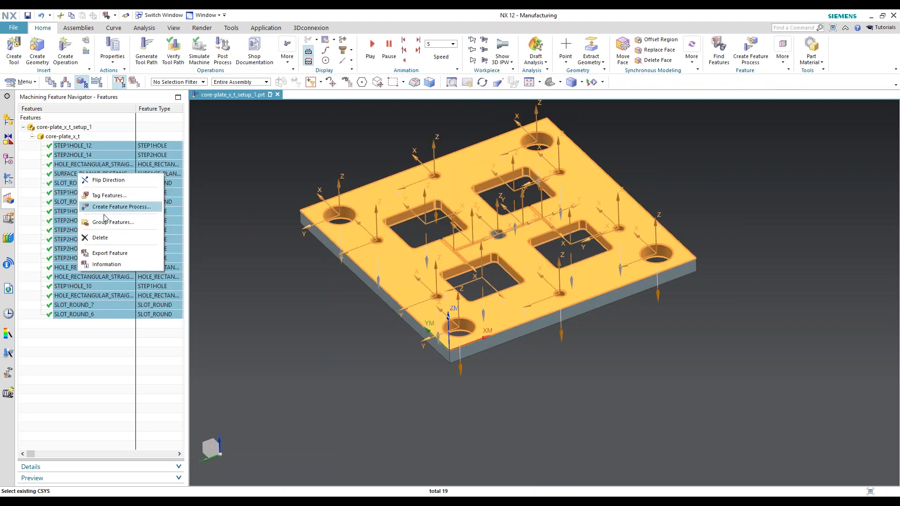
mouse_move(106, 195)
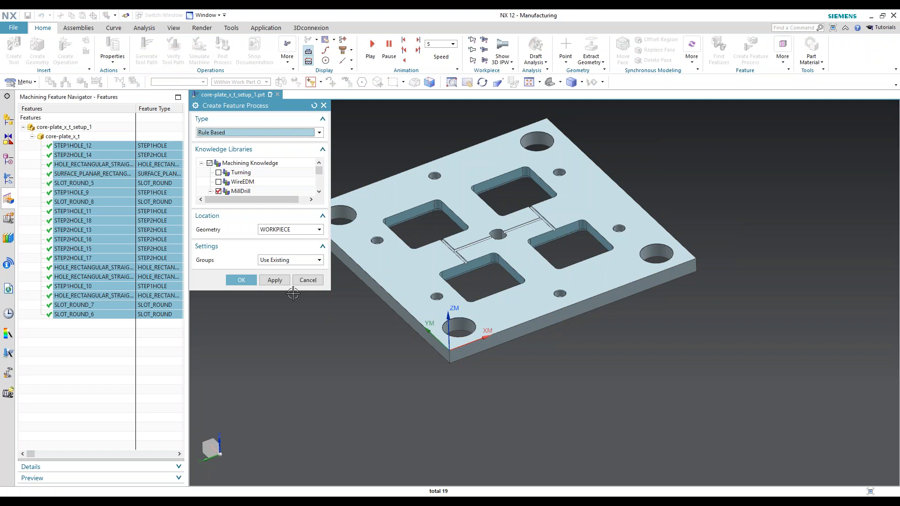
click(241, 280)
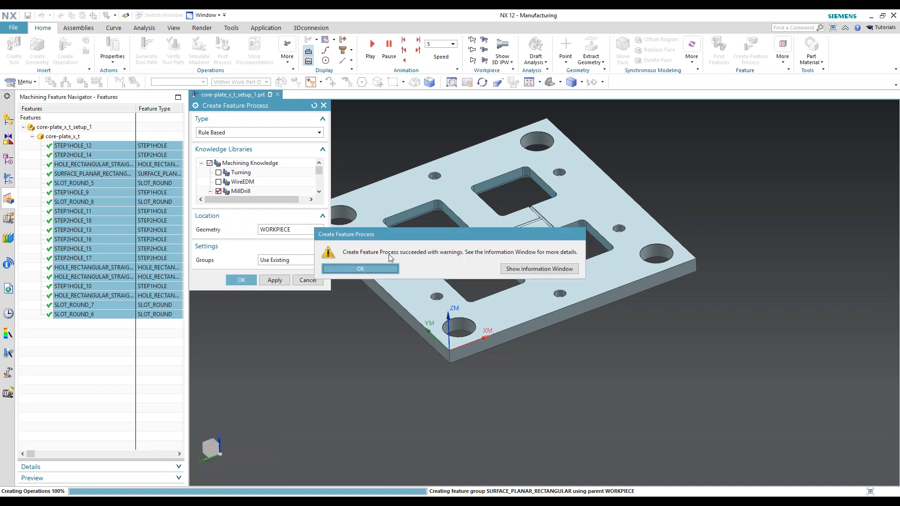
click(360, 270)
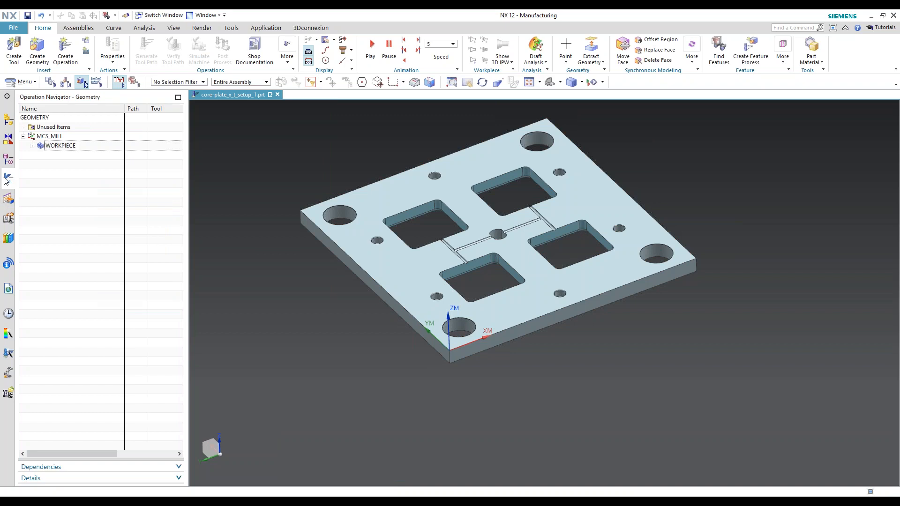
- Show operations in program order and expand program 1234 and its MILL_ROUGH group
click(51, 82)
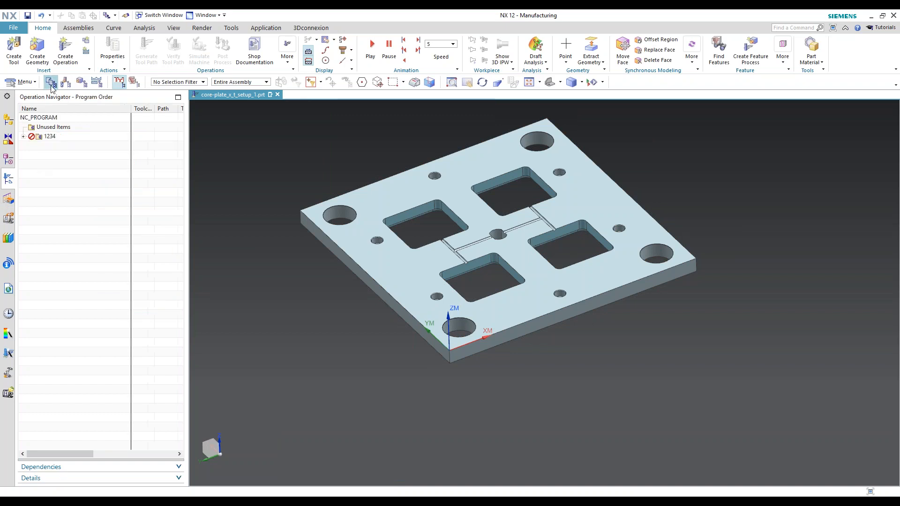
click(22, 135)
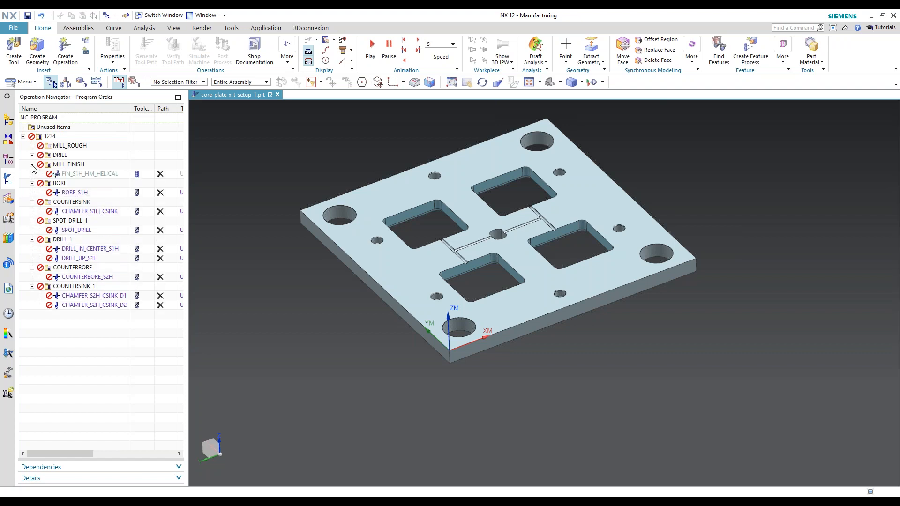
click(33, 146)
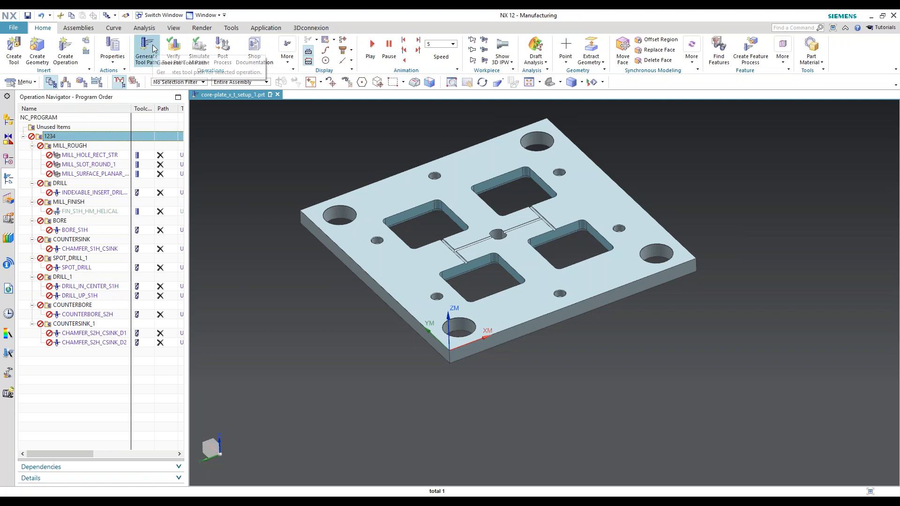
- Generate and accept tool paths for all operations in program 1234, closing the information listing
click(146, 51)
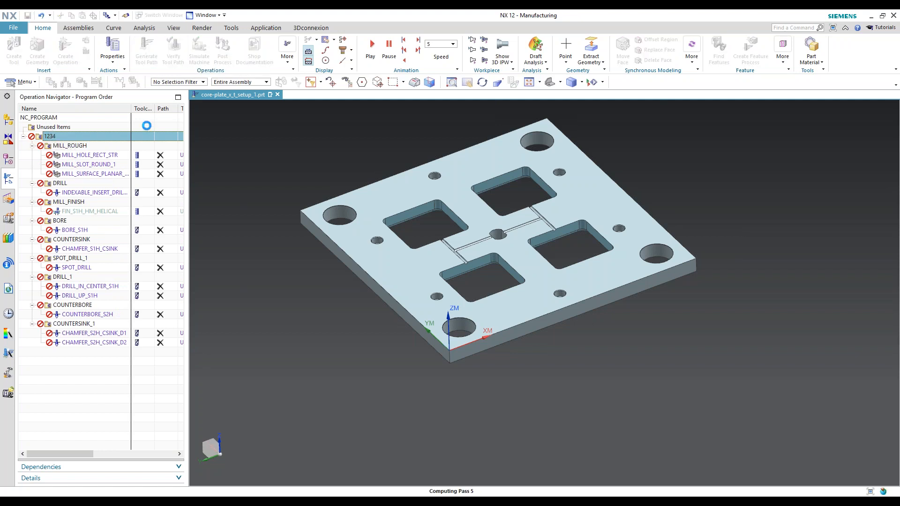
click(370, 47)
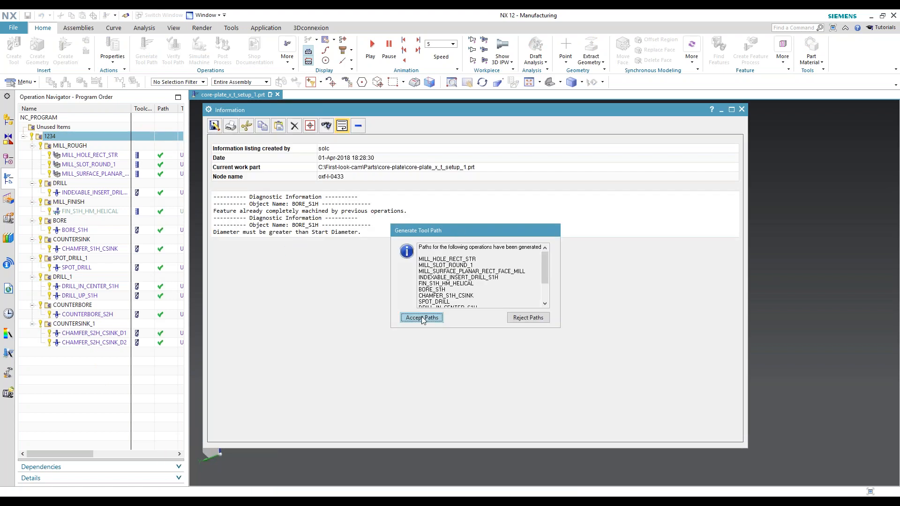
click(421, 318)
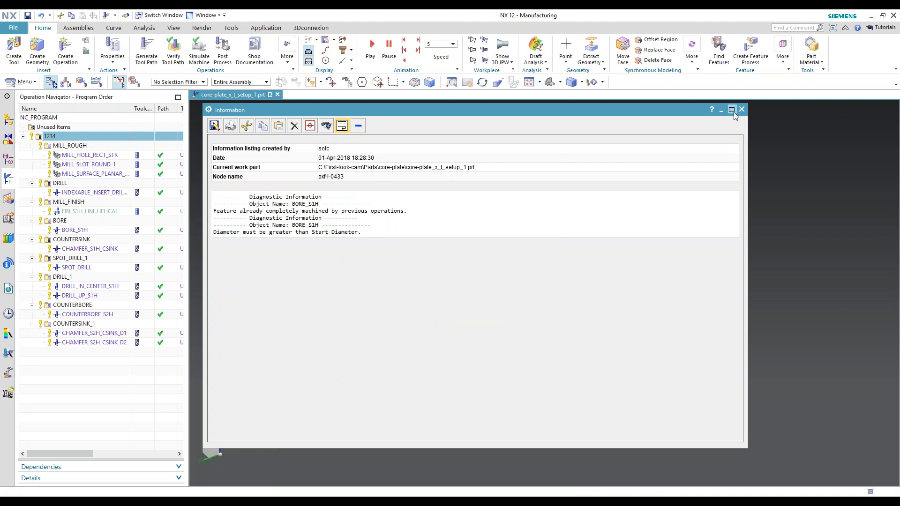
mouse_move(741, 110)
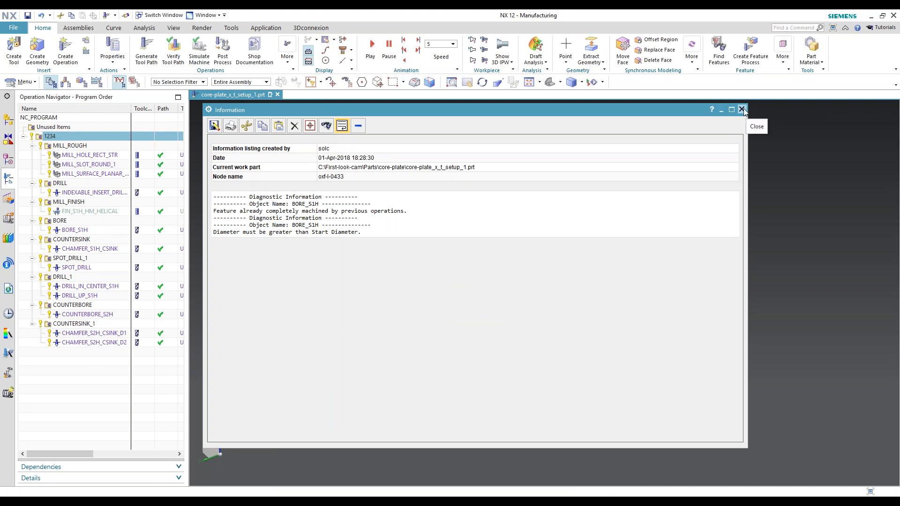
click(742, 110)
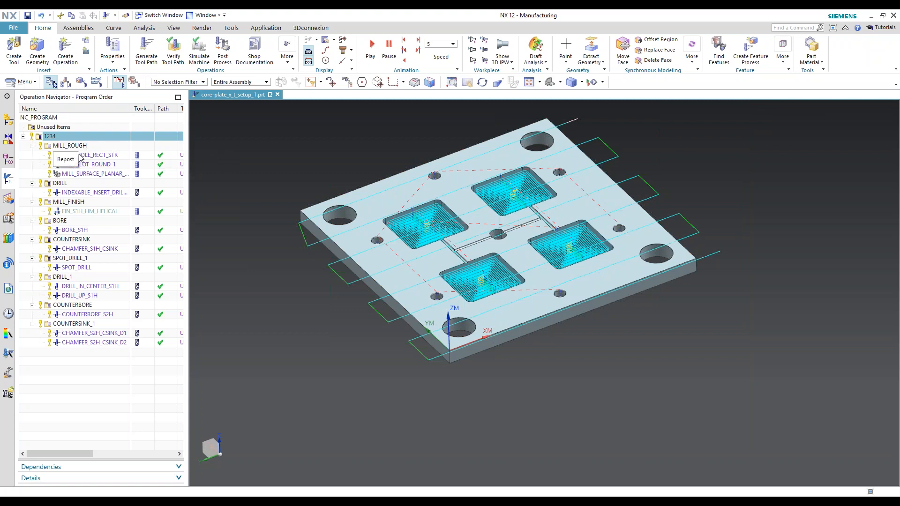
- Move the planar face-milling operation first among the MILL_ROUGH operations
click(91, 174)
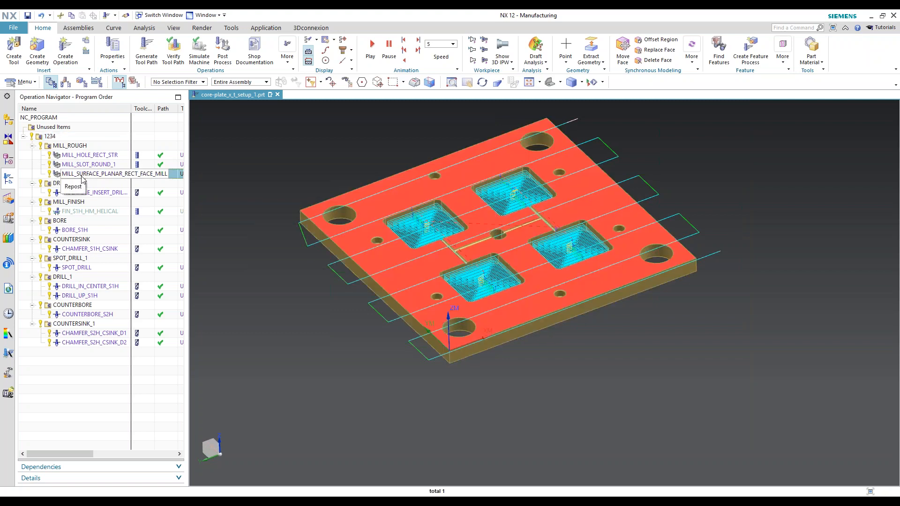
click(95, 174)
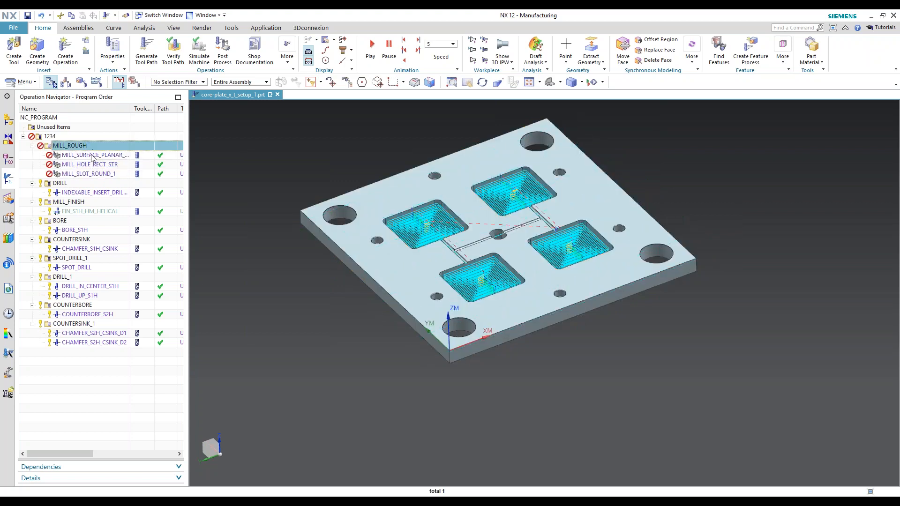
click(93, 154)
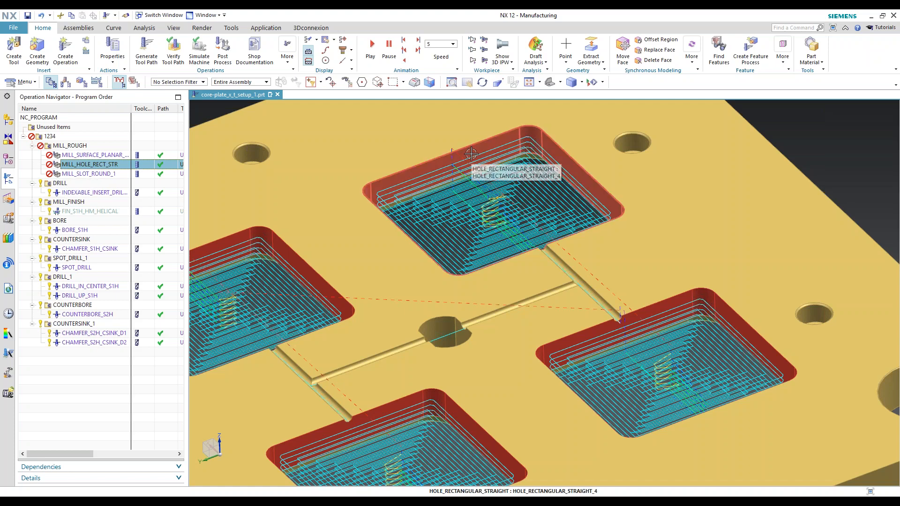
right_click(89, 165)
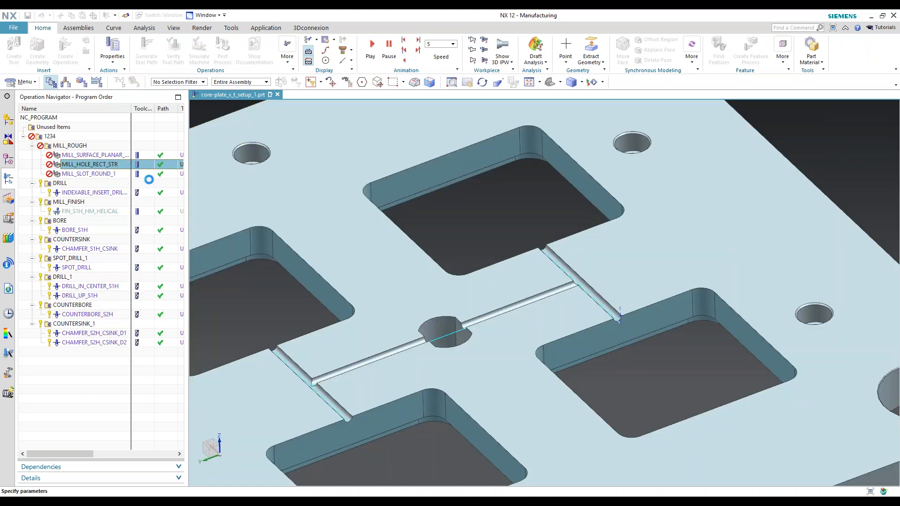
- Review the MILL_HOLE_RECT_STR roughing settings and replay its follow-part toolpath on the pockets
double_click(89, 165)
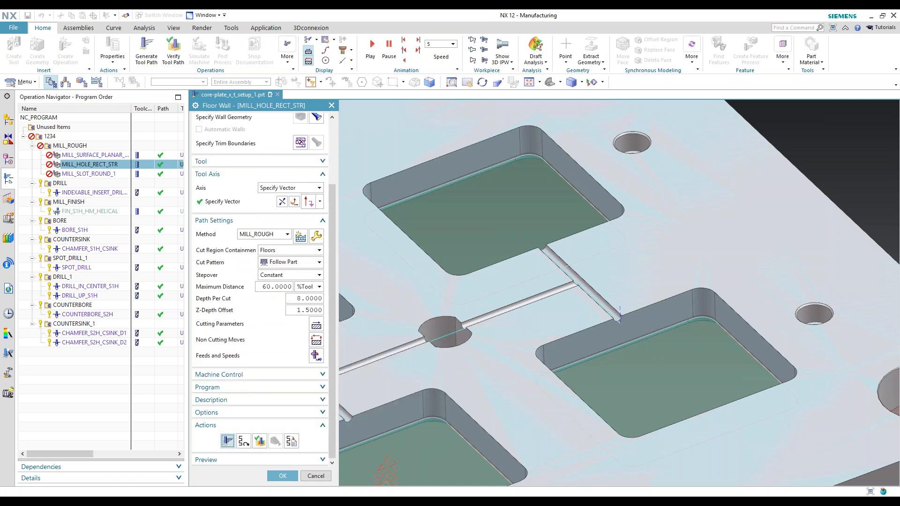
click(282, 476)
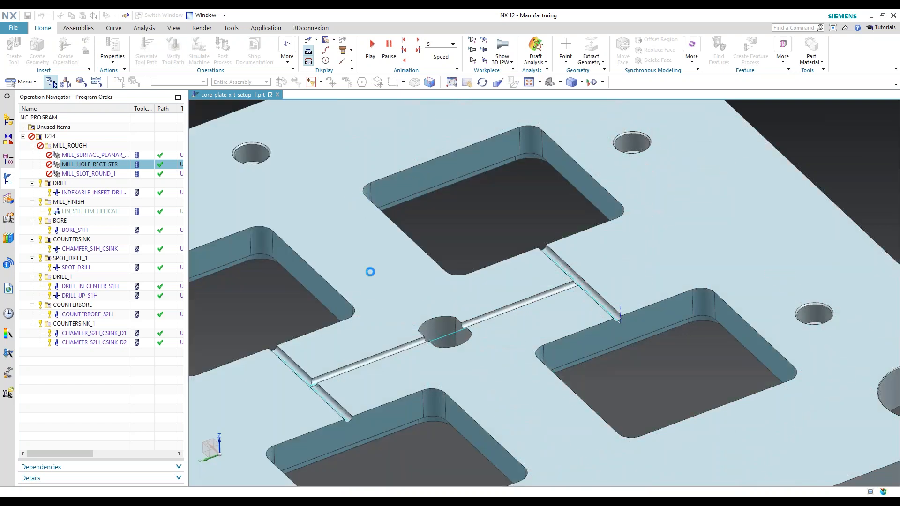
double_click(89, 164)
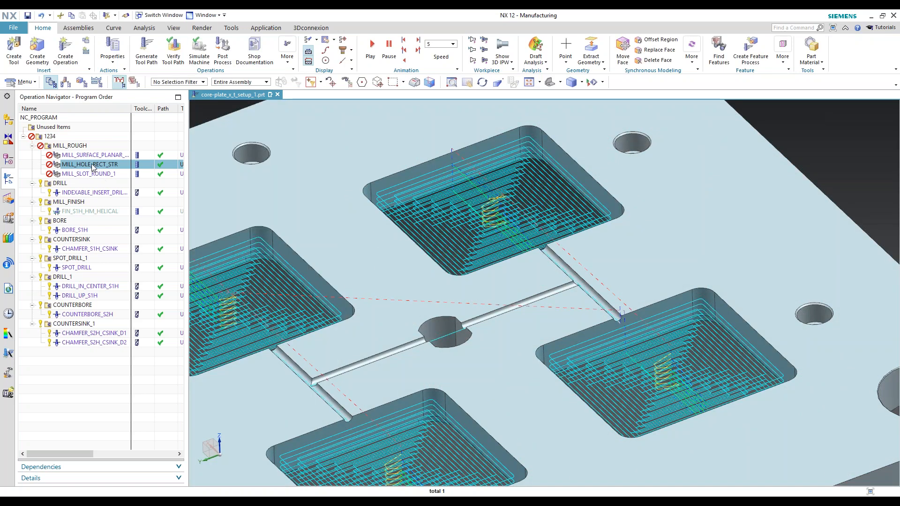
- Generate and accept toolpaths for all three MILL_ROUGH operations, then select INDEXABLE_INSERT_DRILL
right_click(69, 145)
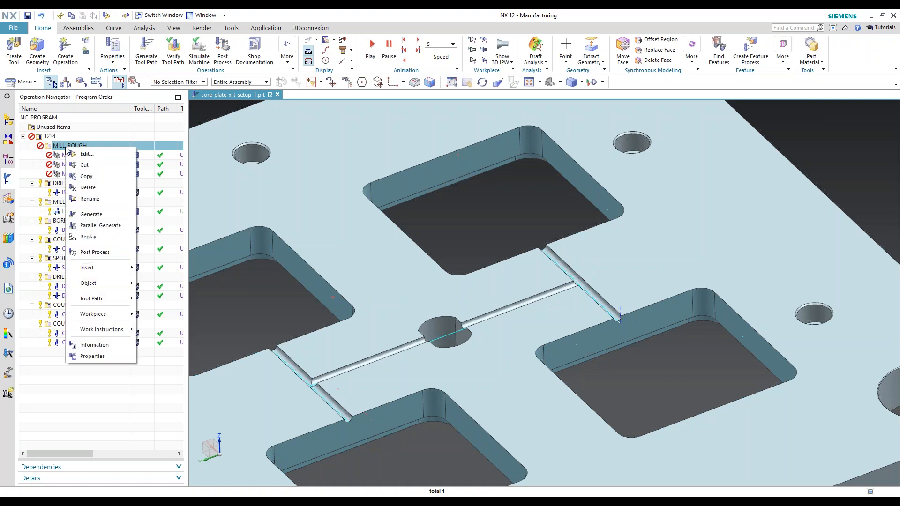
click(91, 214)
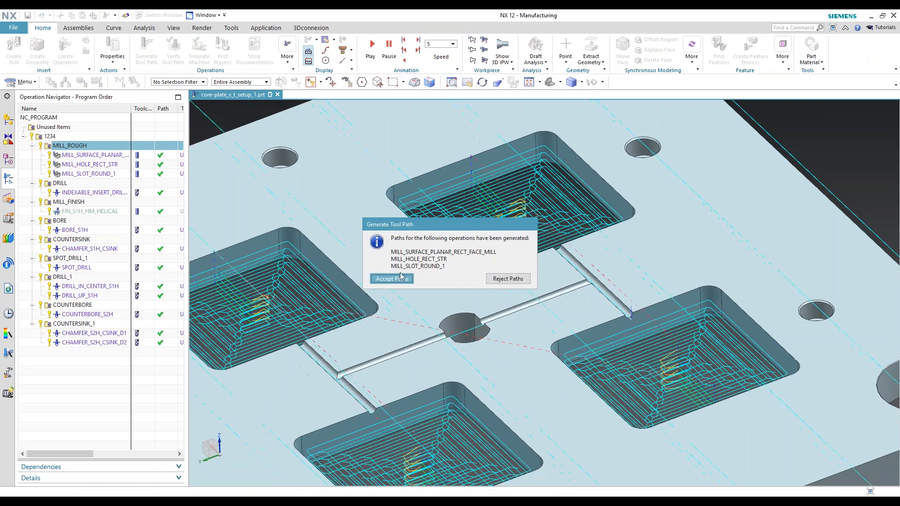
click(392, 279)
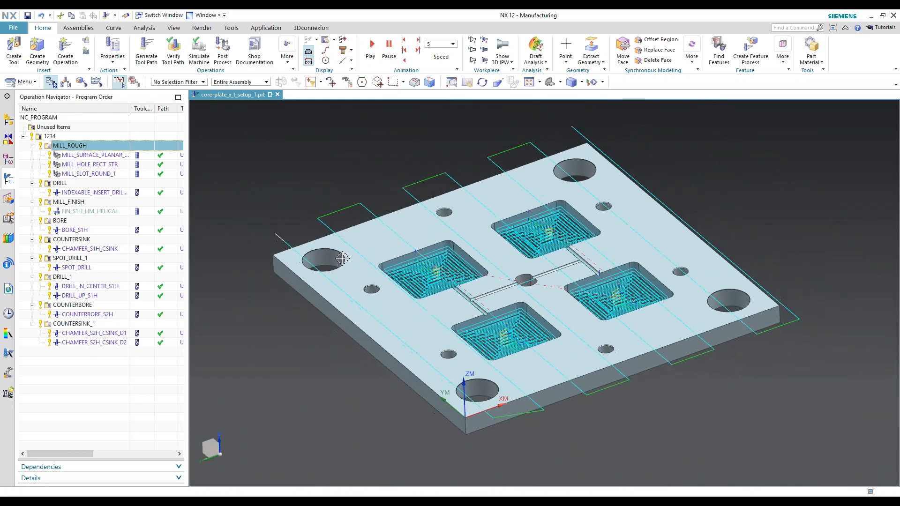
click(97, 193)
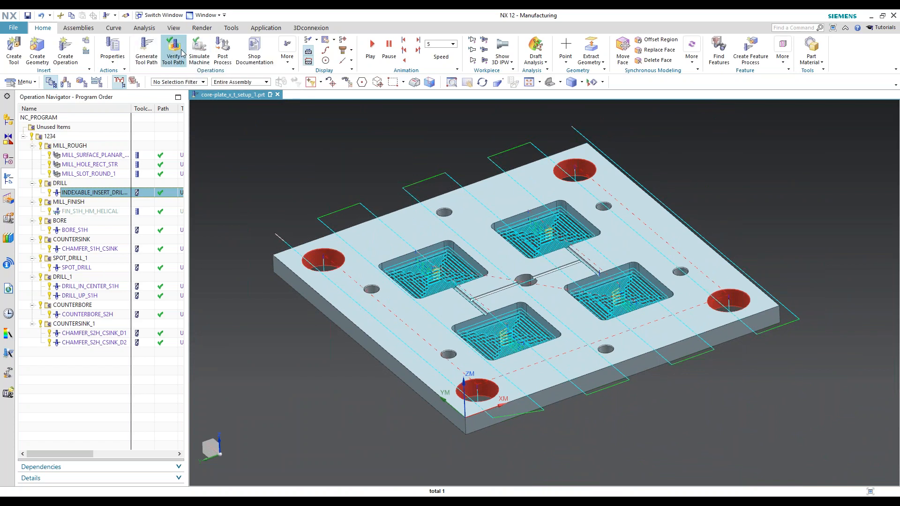
- Start 3D dynamic verification on the drilling operation and discard the drilling-only playback
click(172, 51)
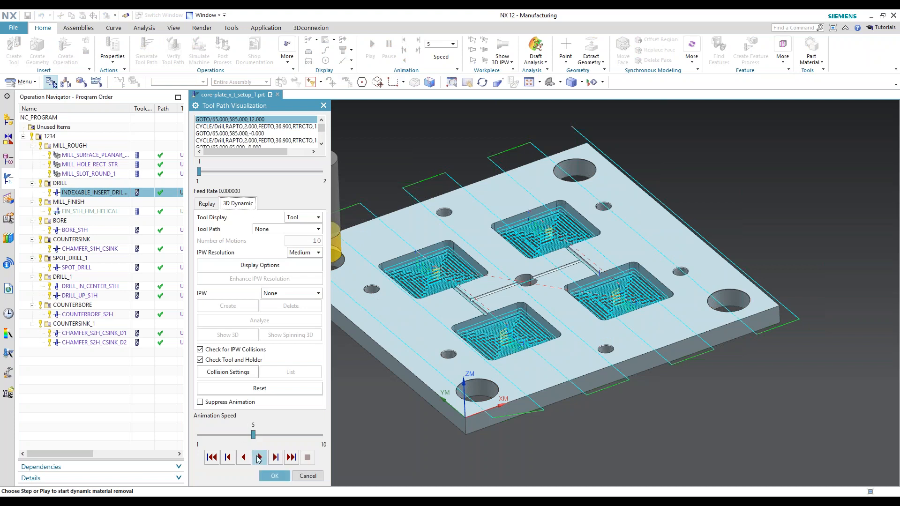
click(259, 457)
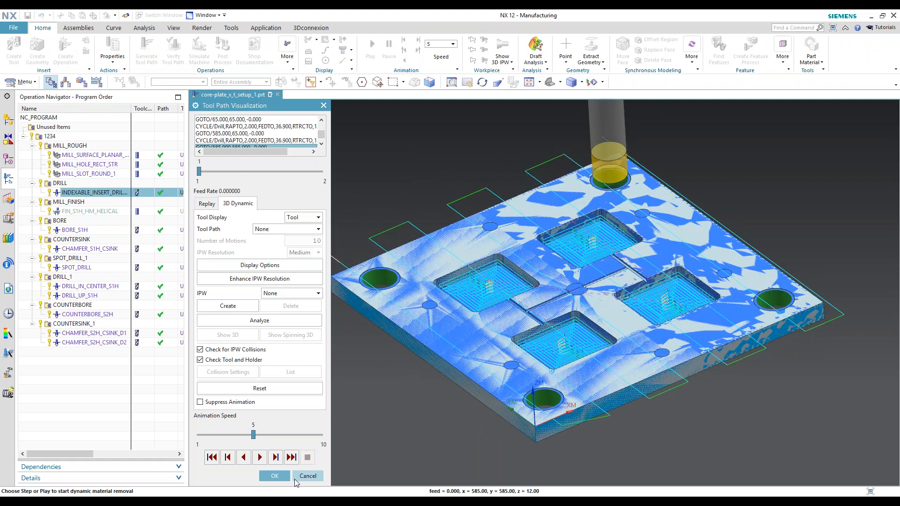
click(308, 476)
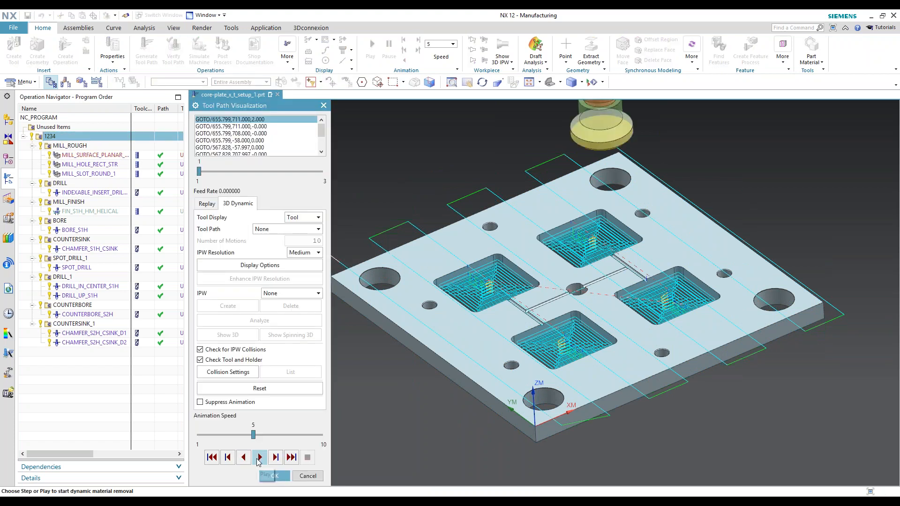
- Play the whole-program material removal simulation through to the final countersink and close verification
click(260, 457)
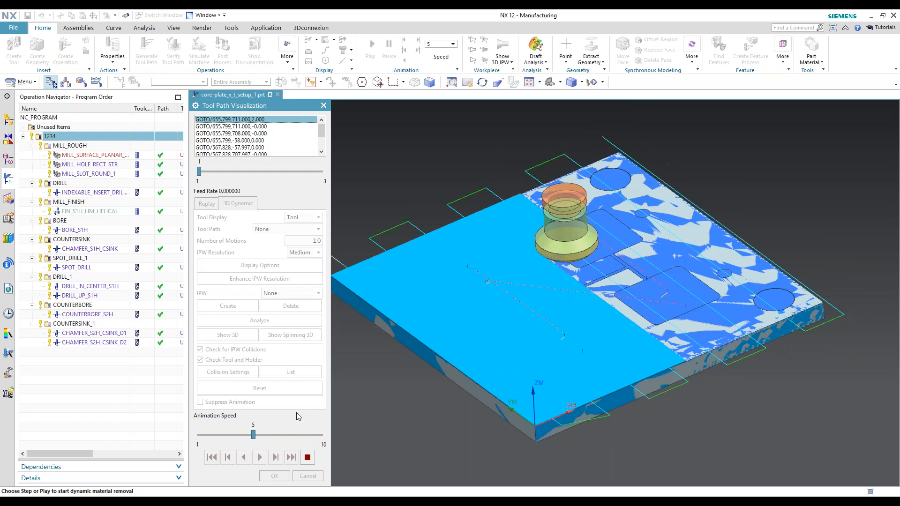
click(260, 458)
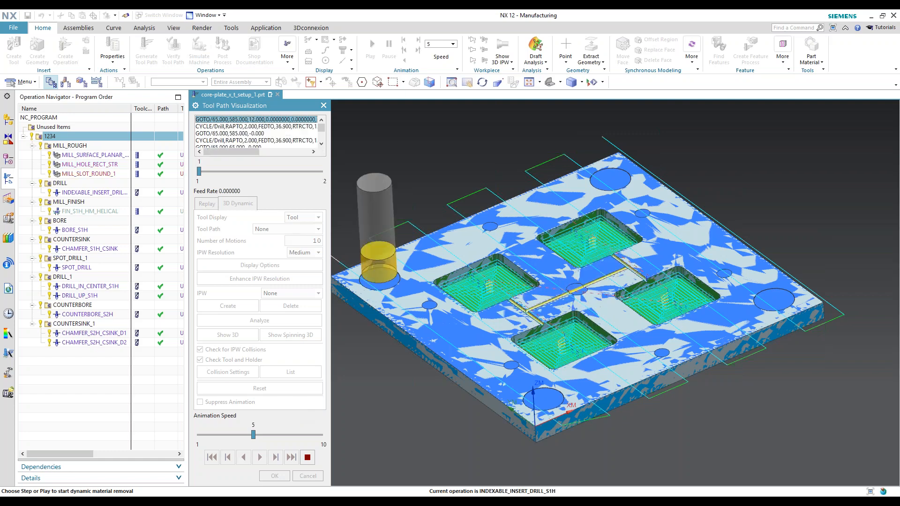
click(259, 458)
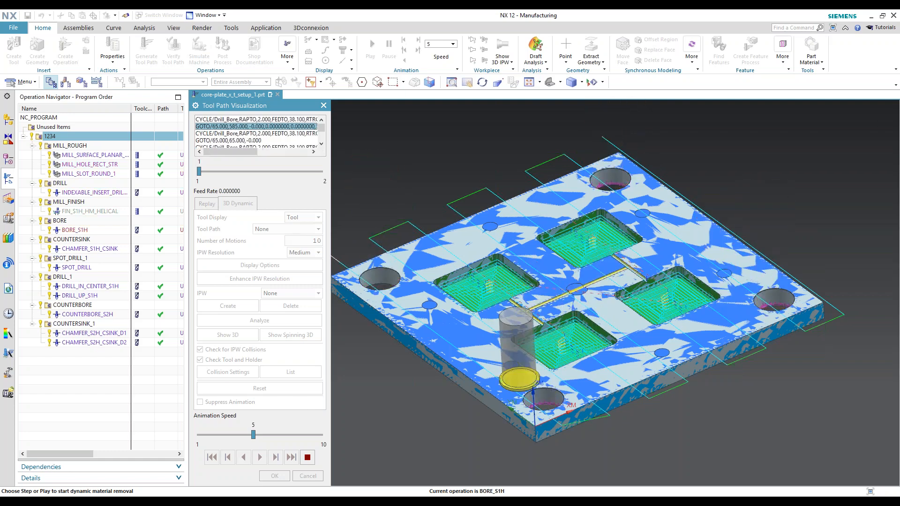
click(275, 458)
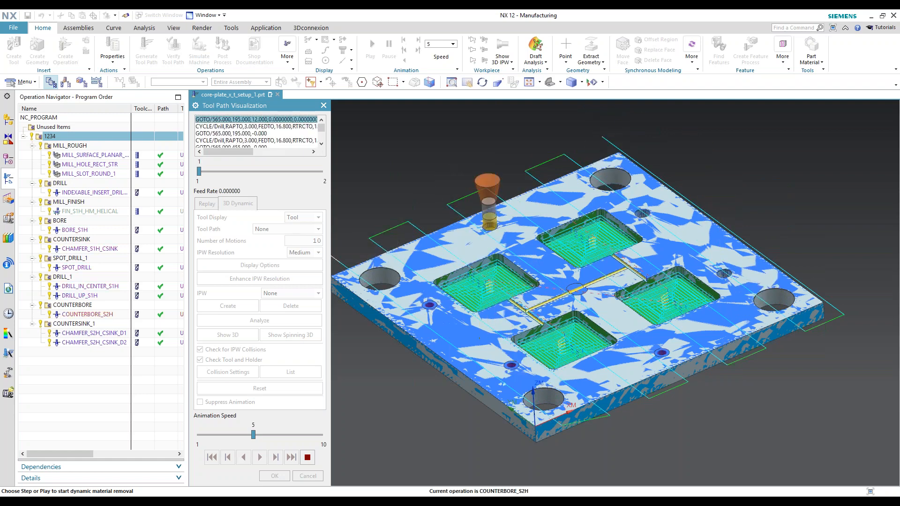
click(259, 457)
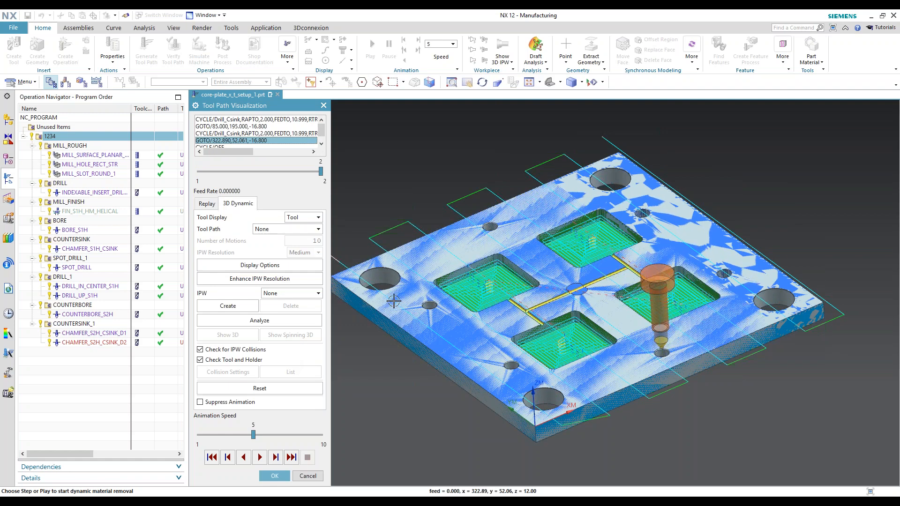
click(259, 388)
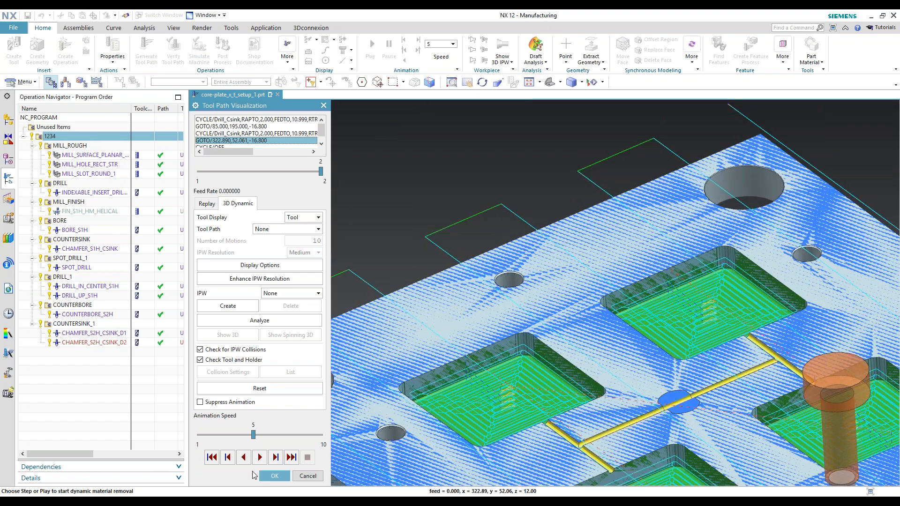
click(274, 457)
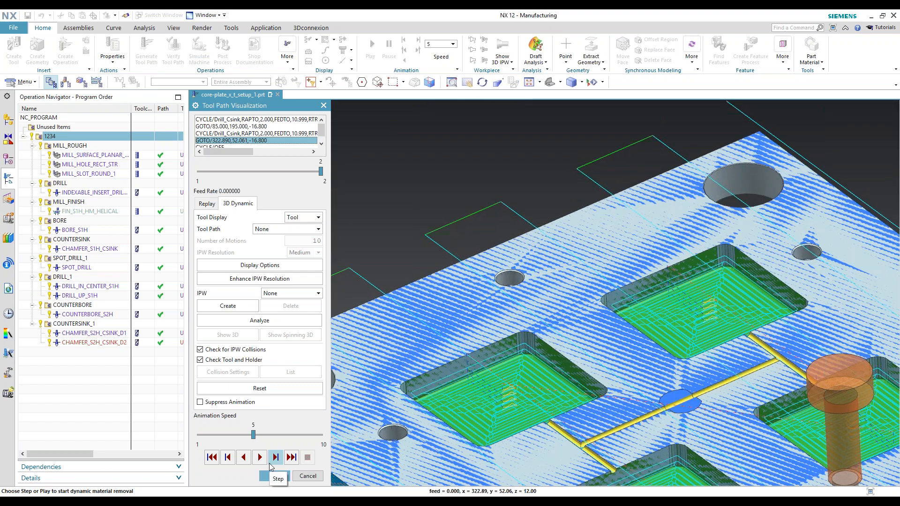
click(275, 457)
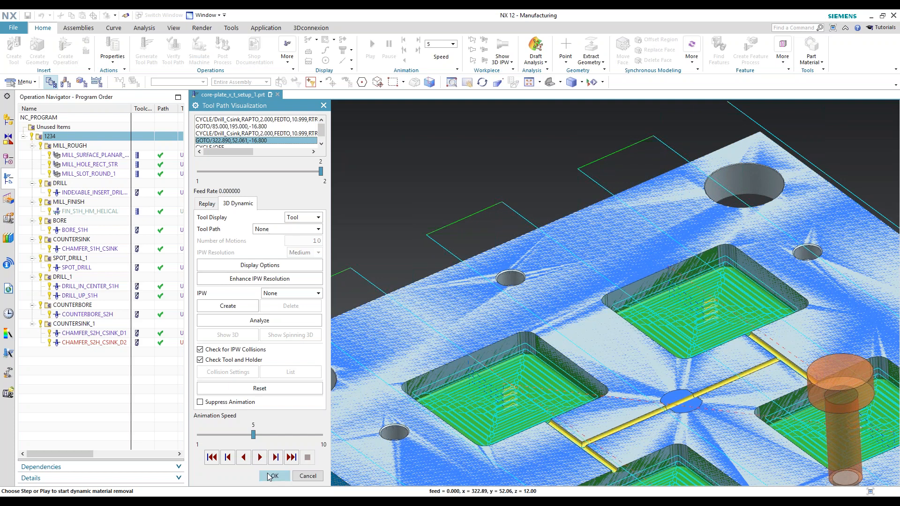
click(273, 476)
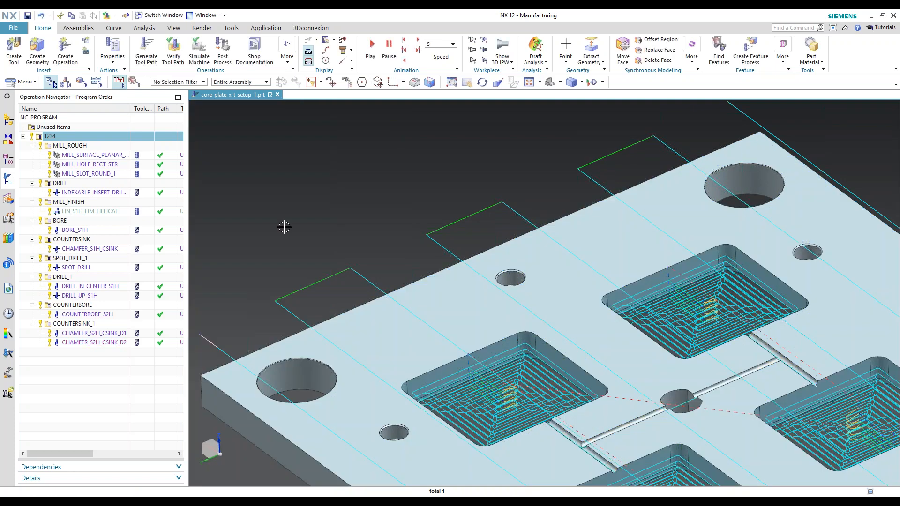